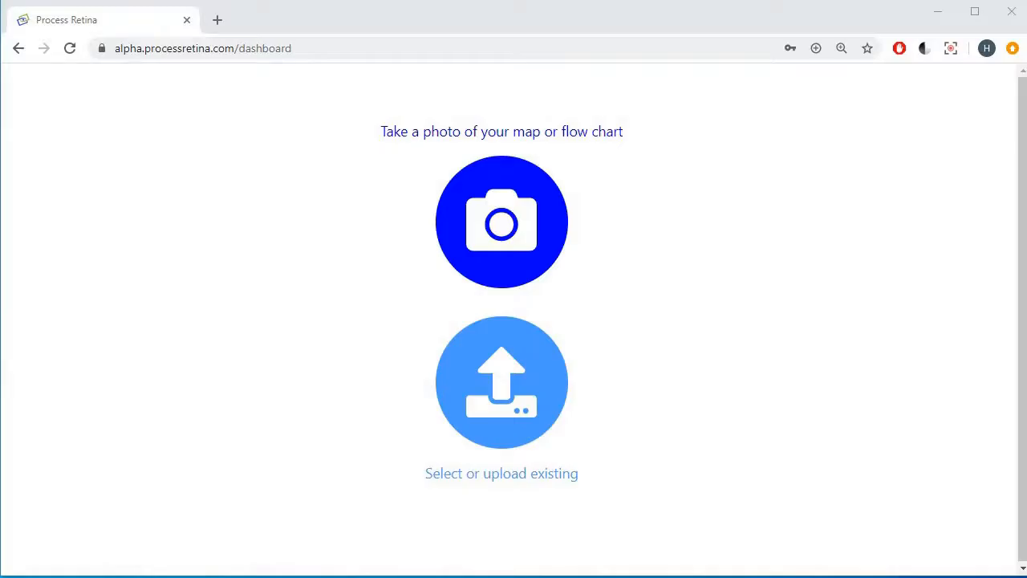
Upload the existing hand-drawn chart photo 20200602_161124.jpg from the demo folder.
click(500, 382)
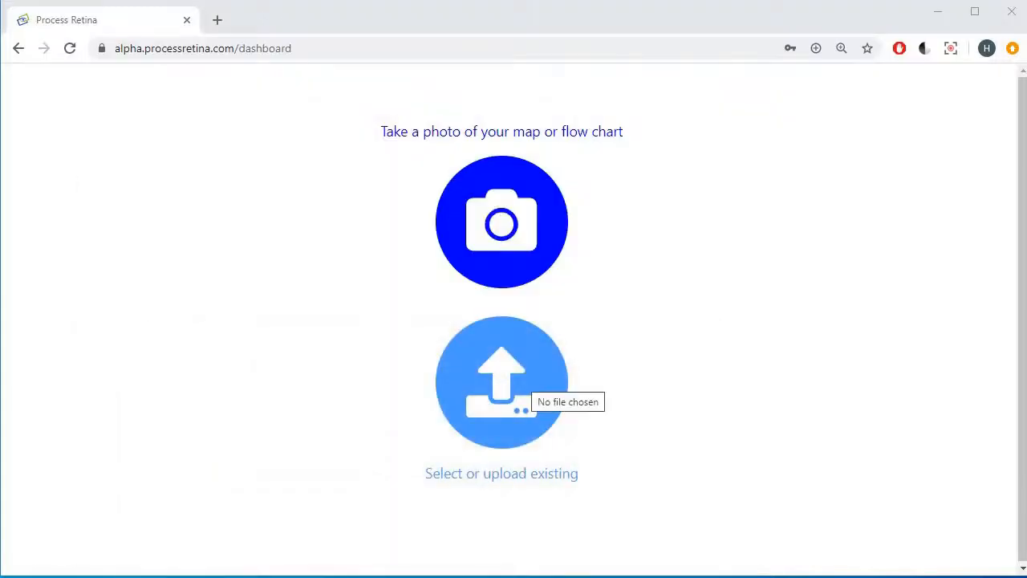
click(500, 382)
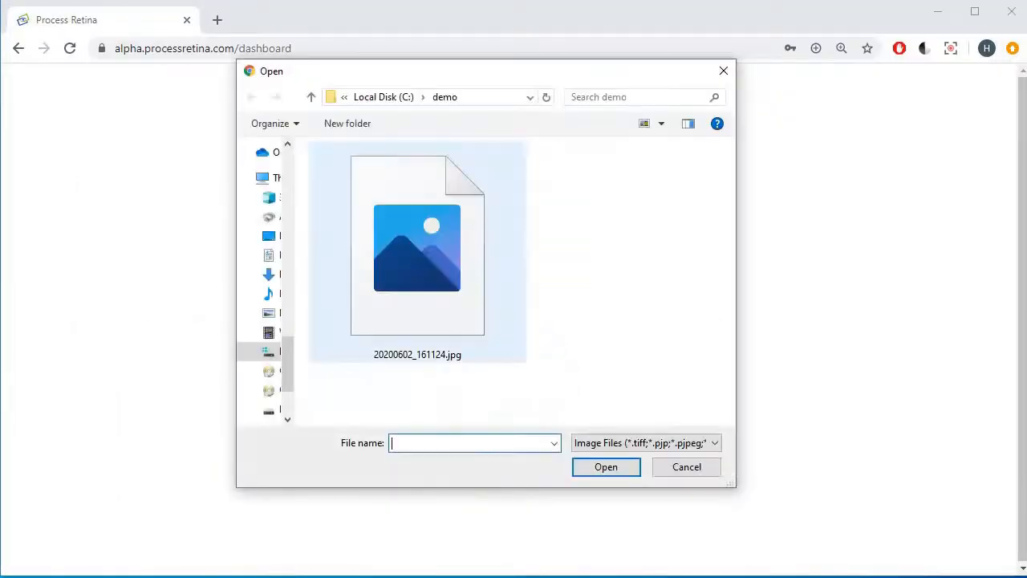
click(417, 248)
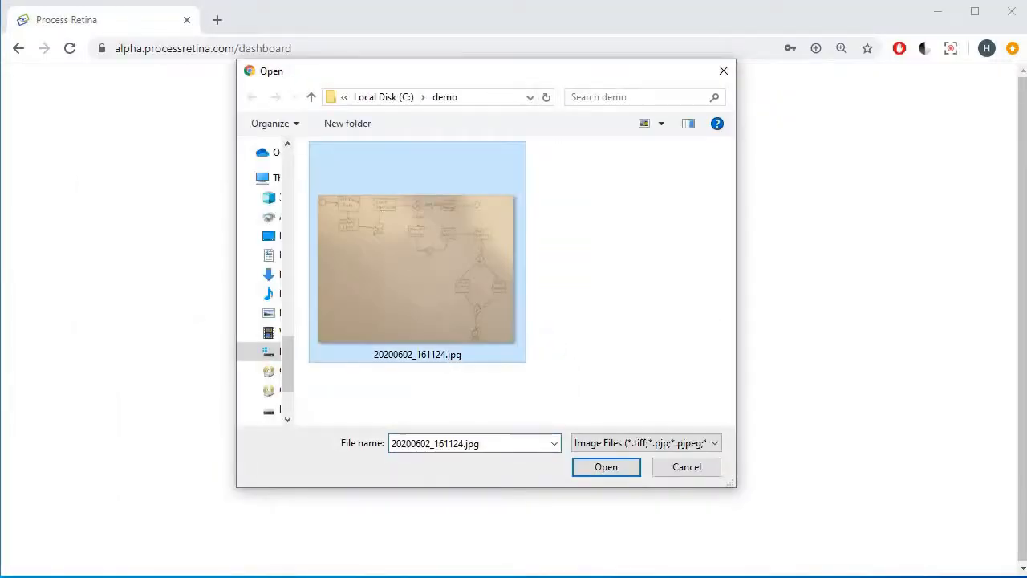
click(606, 467)
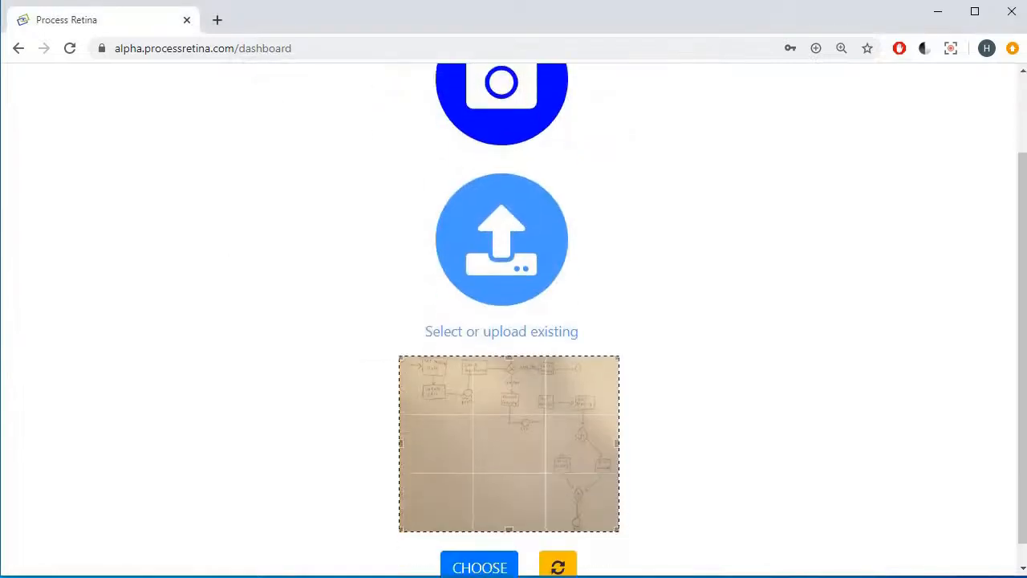
Submit the cropped photo for conversion, download the BPMN file and copy its XML.
click(478, 567)
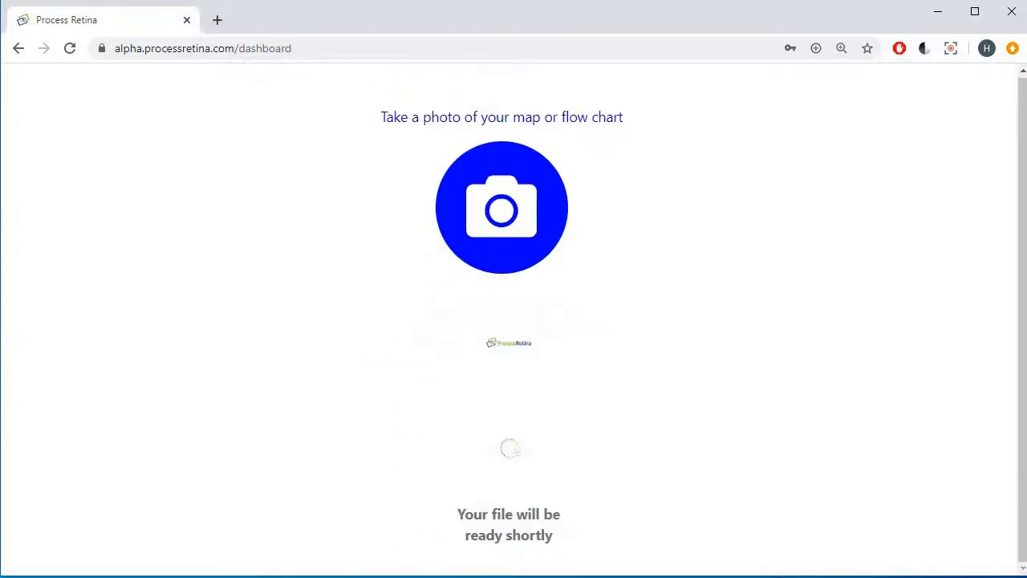
mouse_move(822, 401)
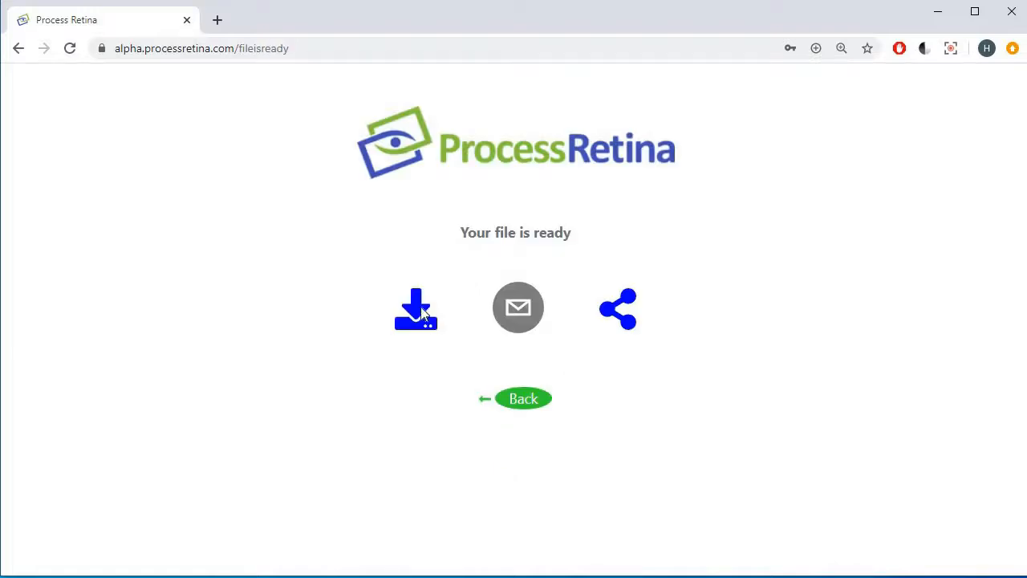
click(416, 308)
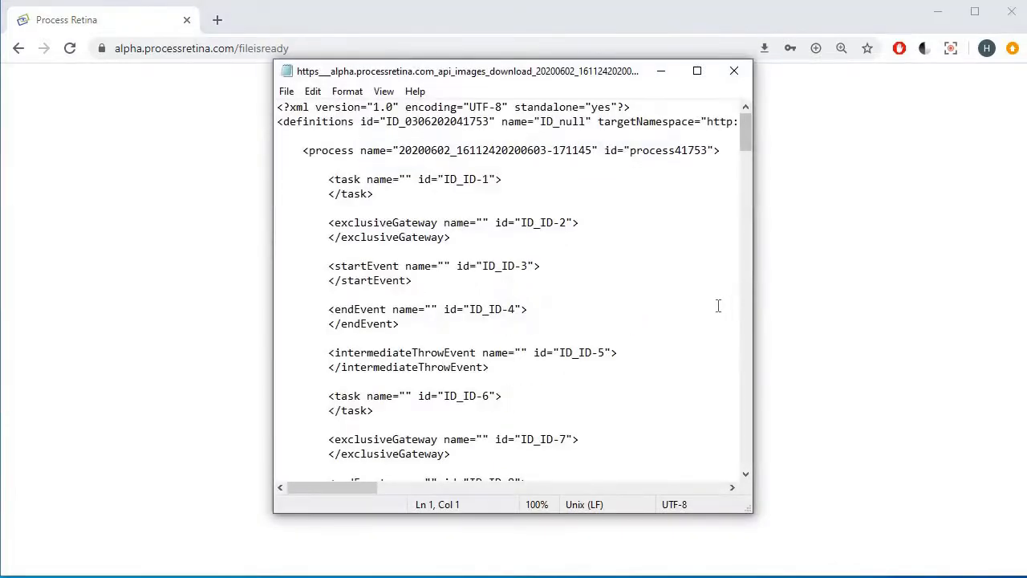
key(ctrl+a)
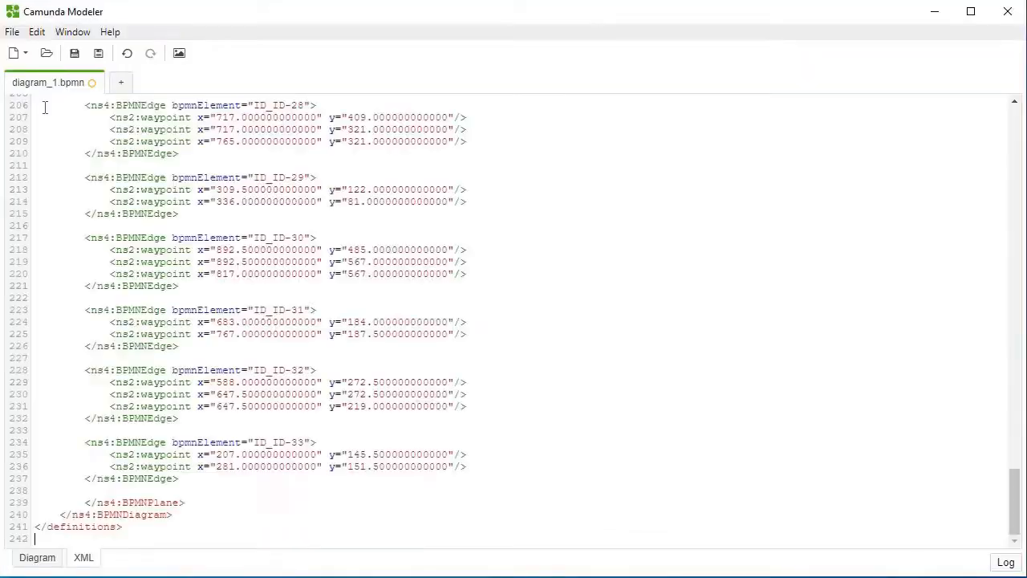
mouse_move(37, 557)
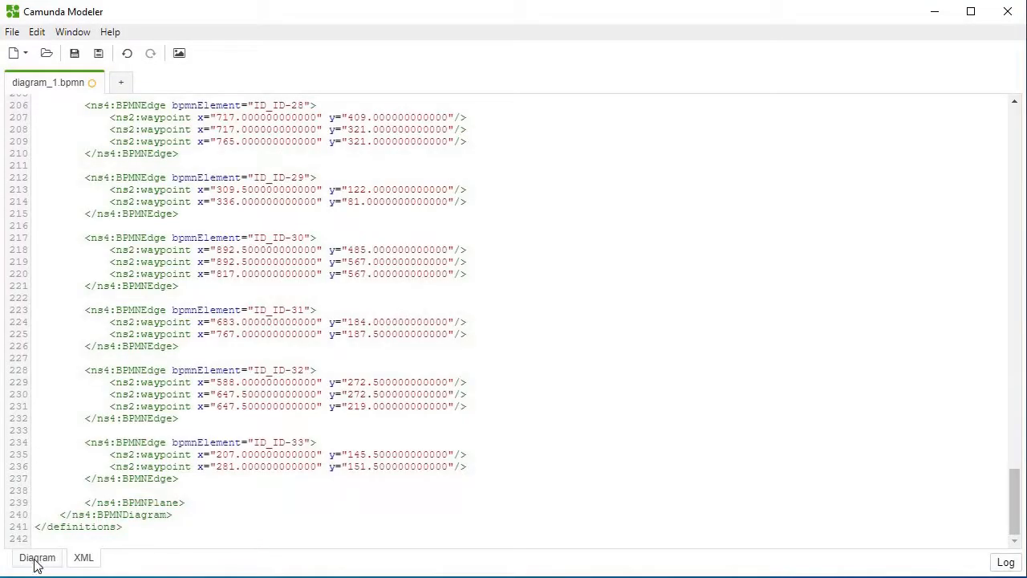
Show the pasted BPMN XML as a rendered diagram in the Diagram view.
click(35, 559)
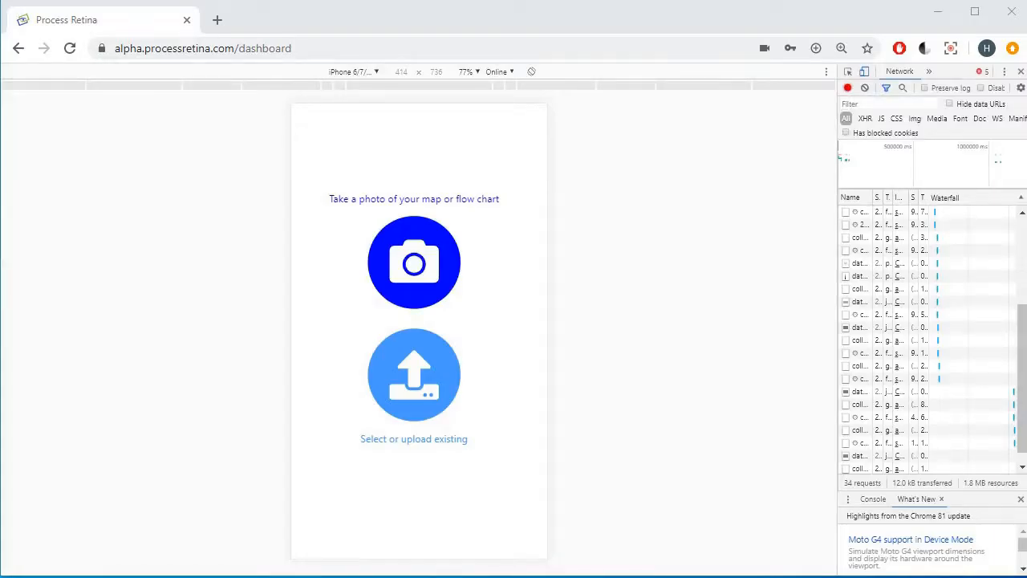
Capture a camera photo of the hand-drawn flow chart in the mobile layout.
click(414, 262)
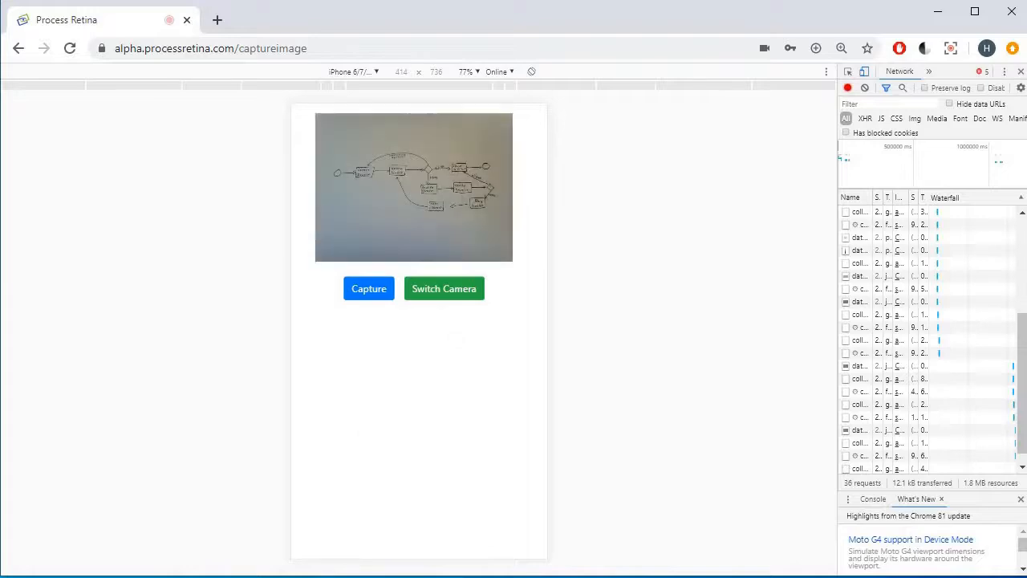
click(369, 289)
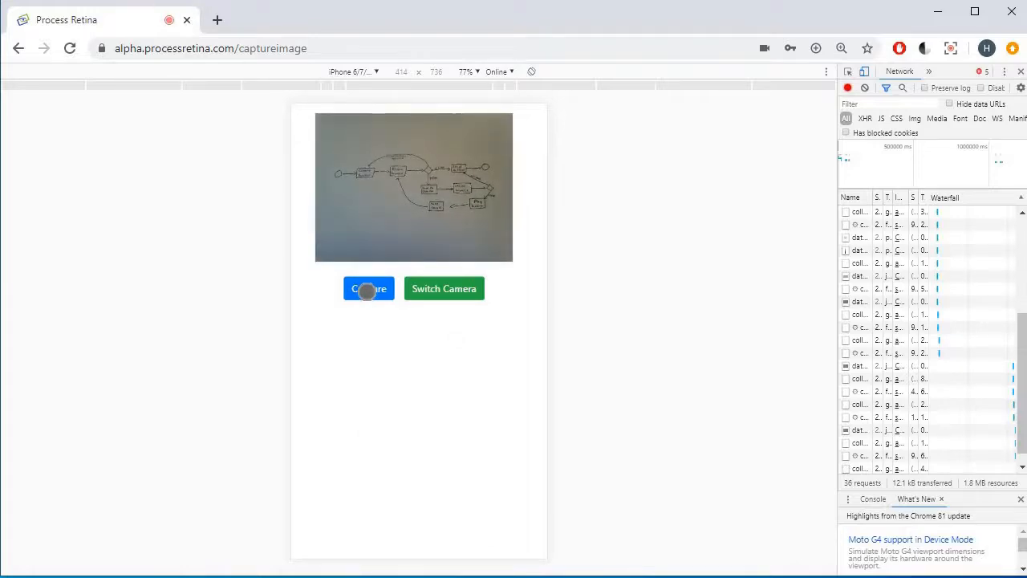
click(370, 288)
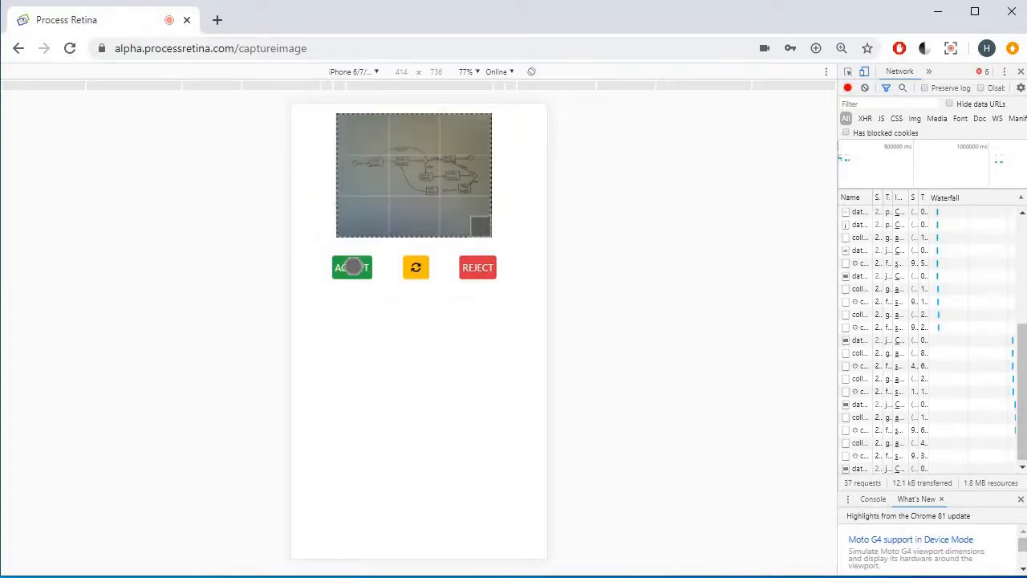
Accept the captured photo, download the generated BPMN file and copy its XML.
click(352, 267)
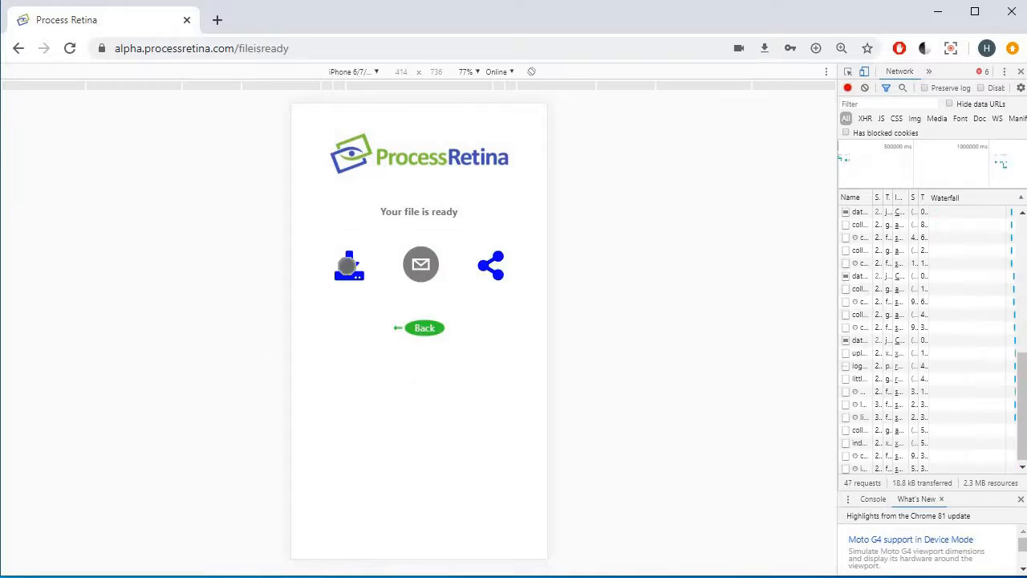
click(348, 264)
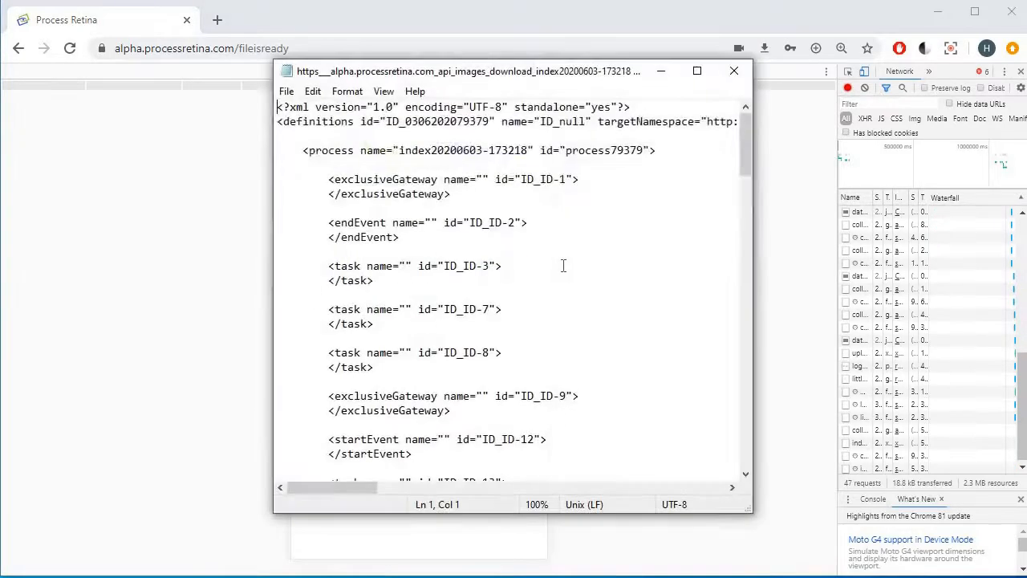
key(ctrl+a)
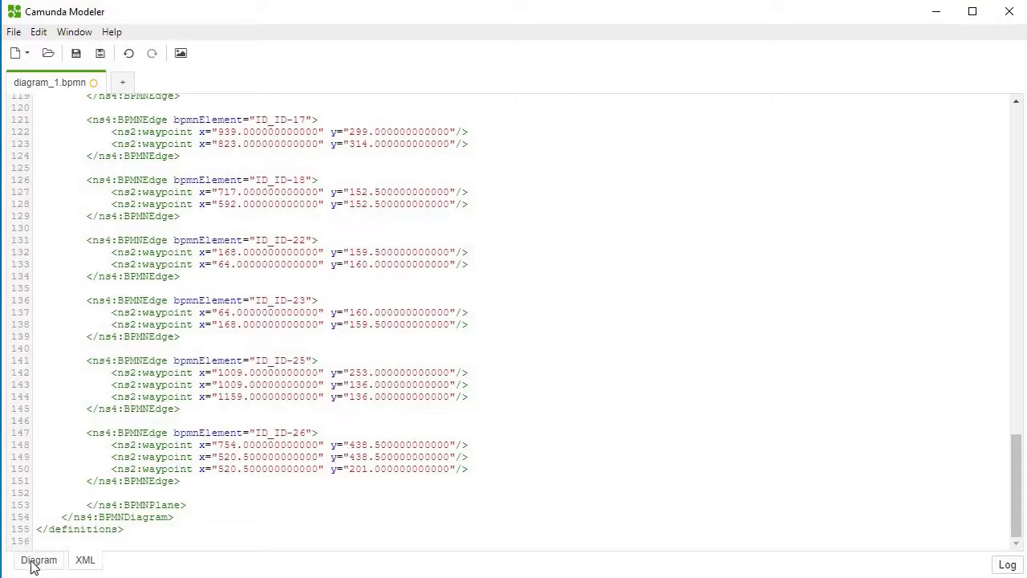
Render the pasted XML as the invoice process diagram, Create Invoice through Send to client.
click(38, 558)
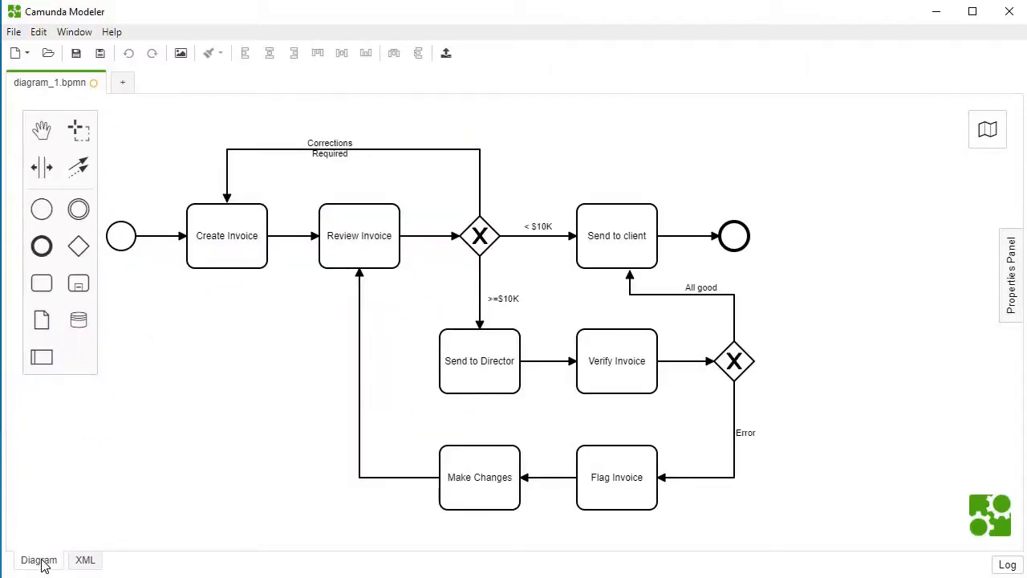
mouse_move(45, 565)
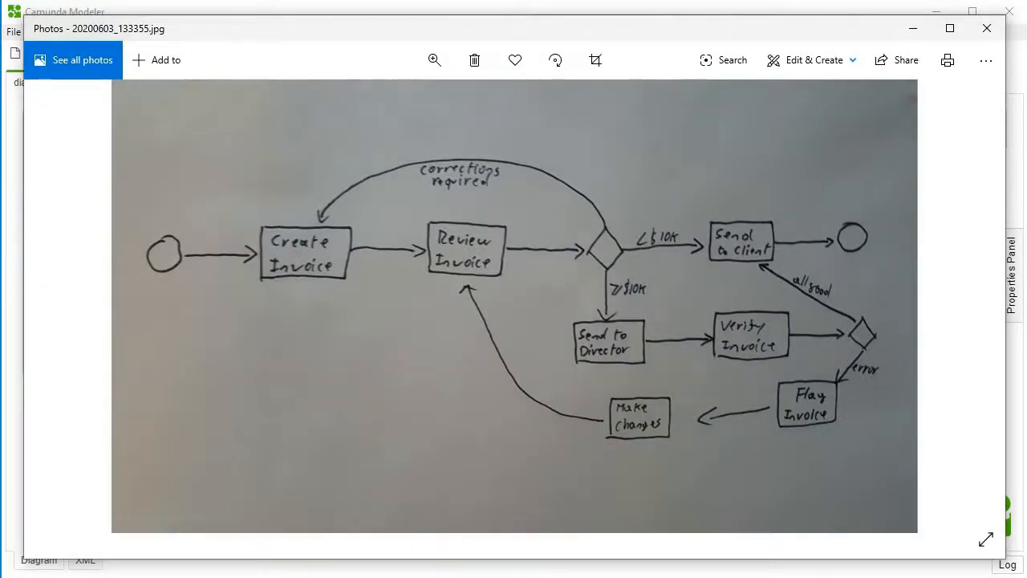
Close the Photos window showing the original hand-drawn invoice sketch.
click(986, 29)
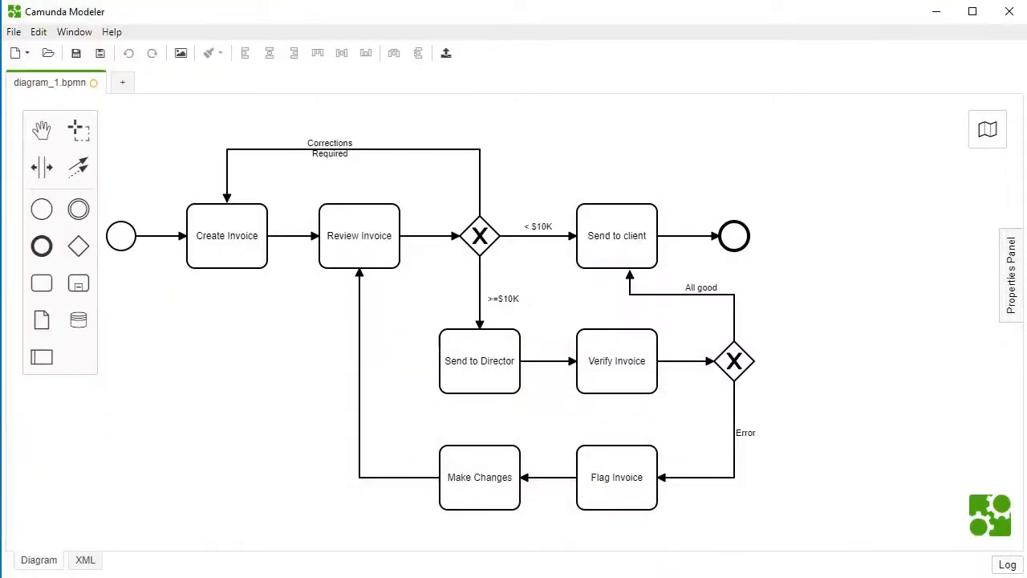